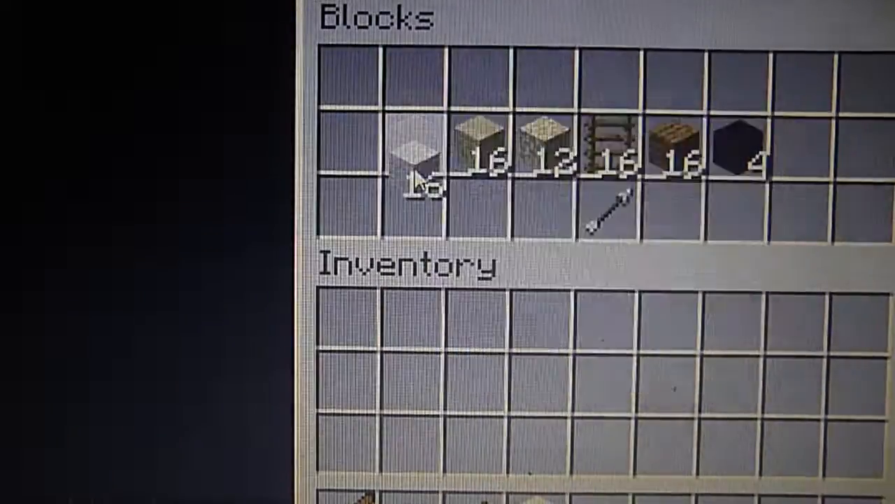
Leave the Blocks shop page and resume play at the snowy base tracking White
key(escape)
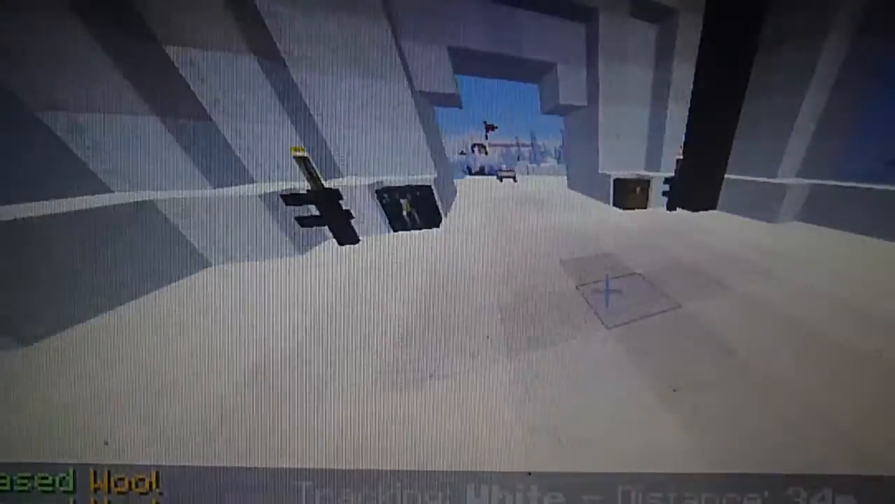
key(tab)
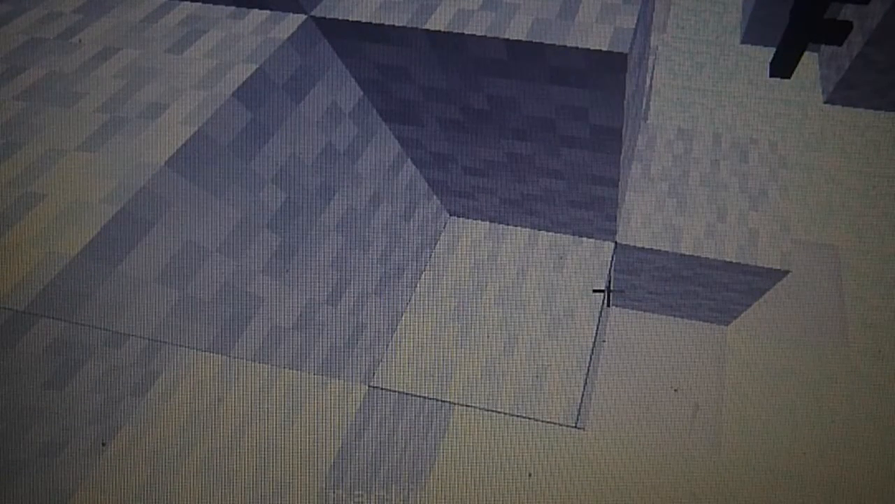
key(e)
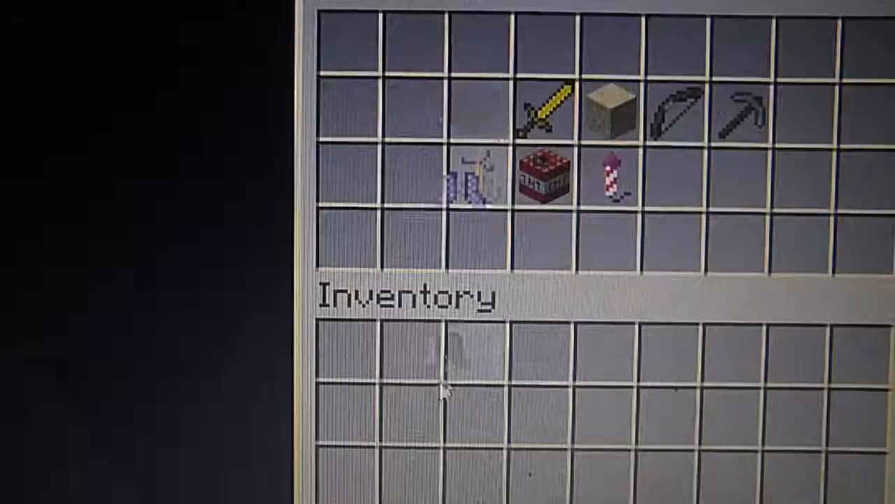